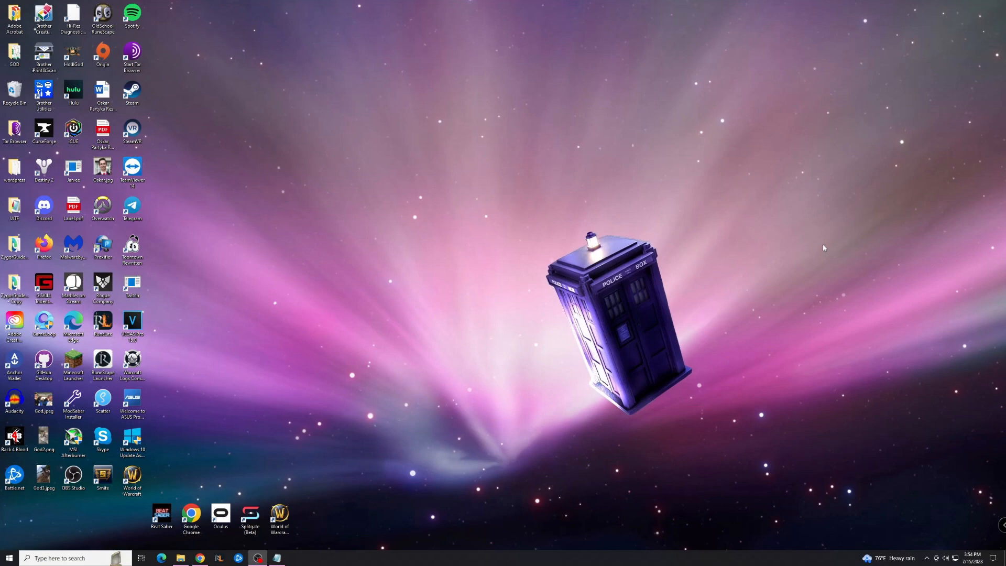
Launch Device Manager from the taskbar to list the computer's hardware
click(7, 557)
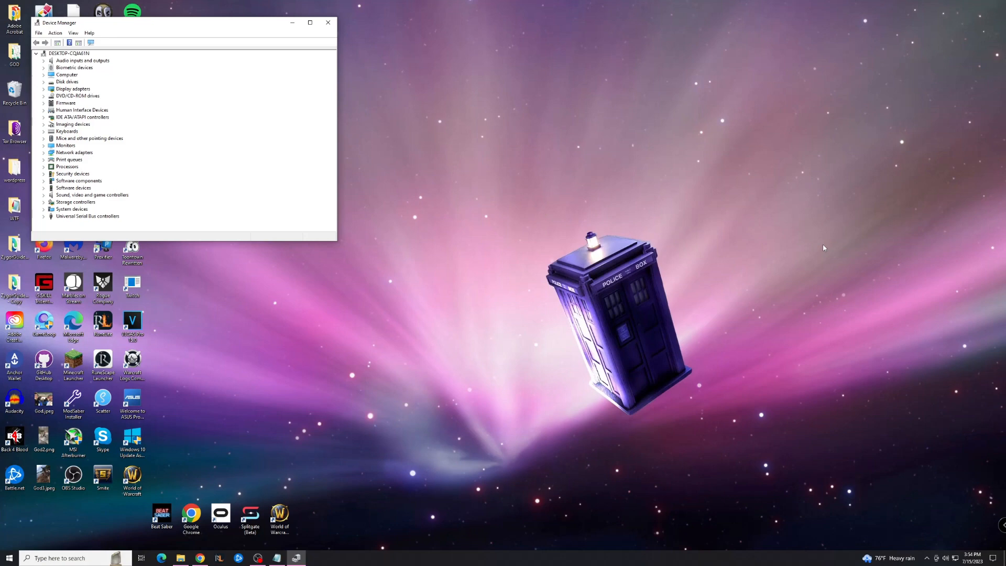
mouse_move(131, 175)
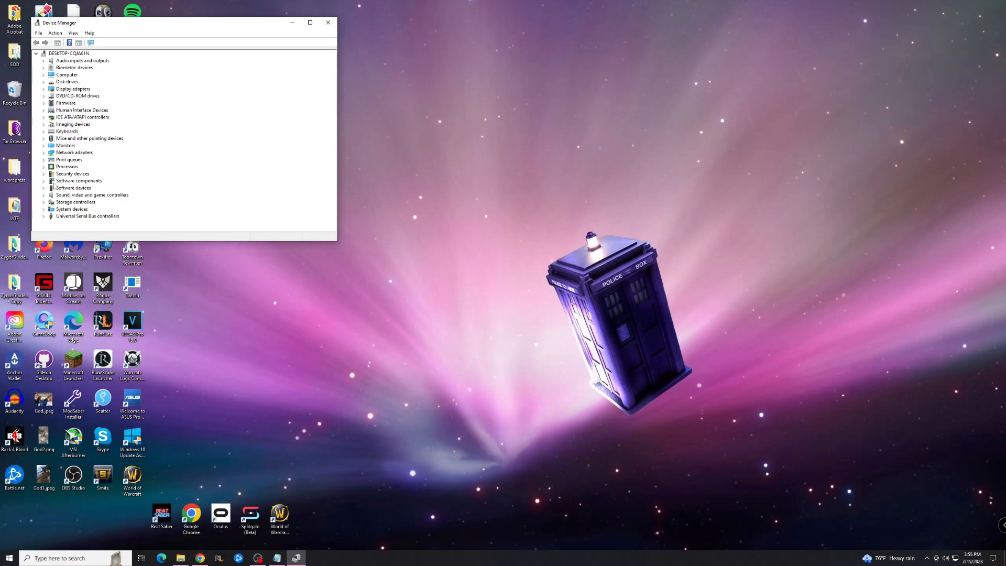
Open the Razer Naga Trinity properties, explore Browse my computer for drivers, then cancel the update
right_click(77, 188)
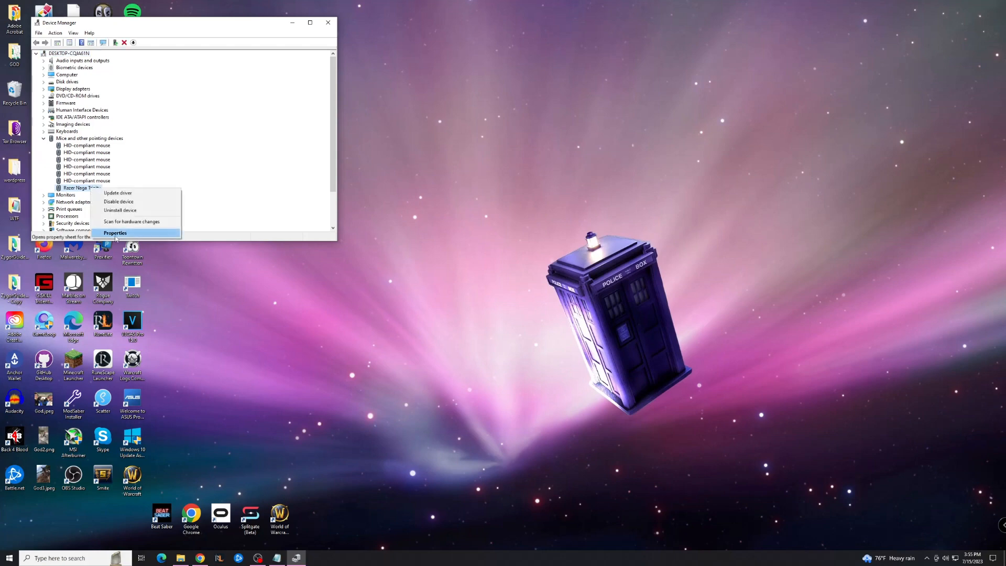
click(114, 233)
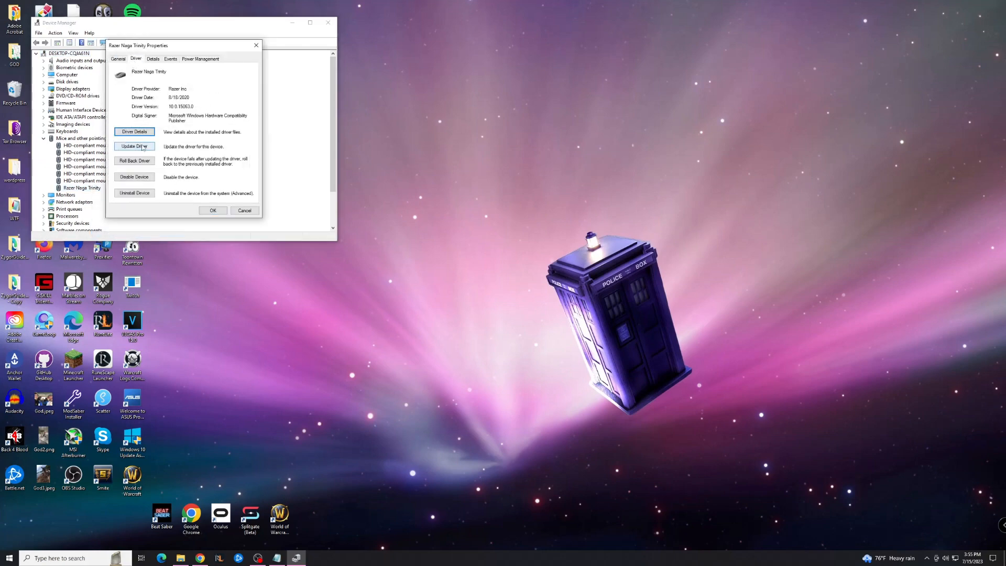
click(134, 146)
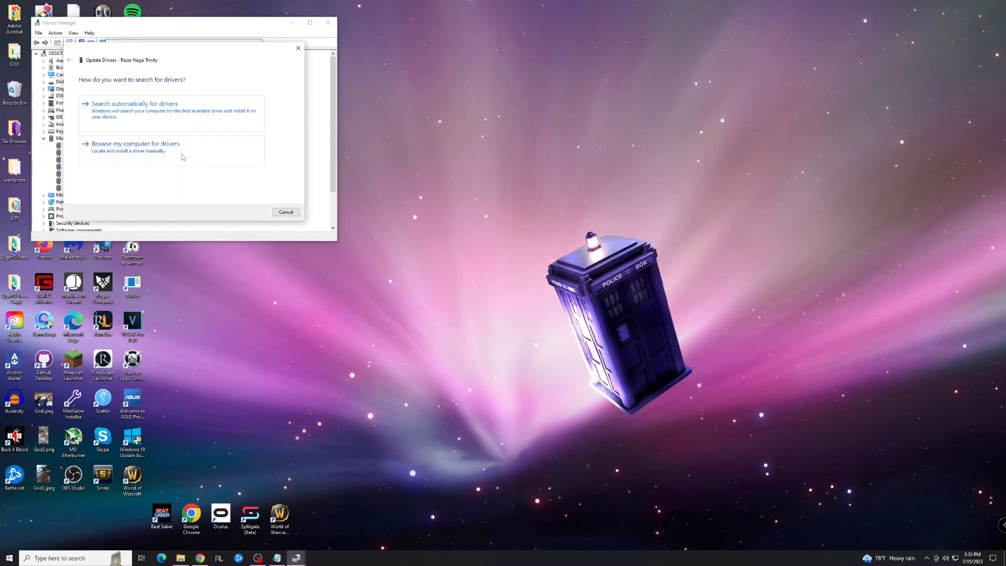
click(135, 143)
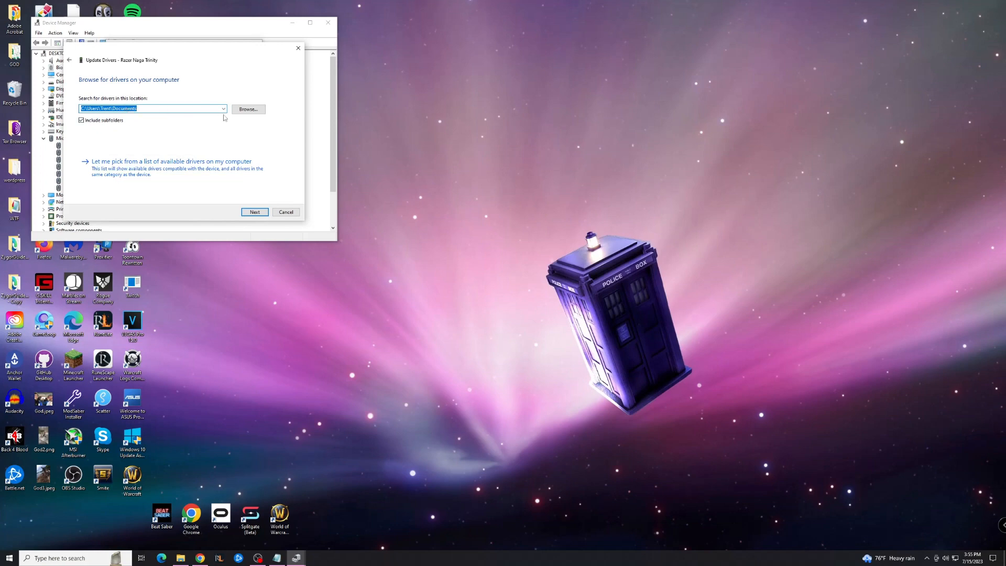
click(248, 109)
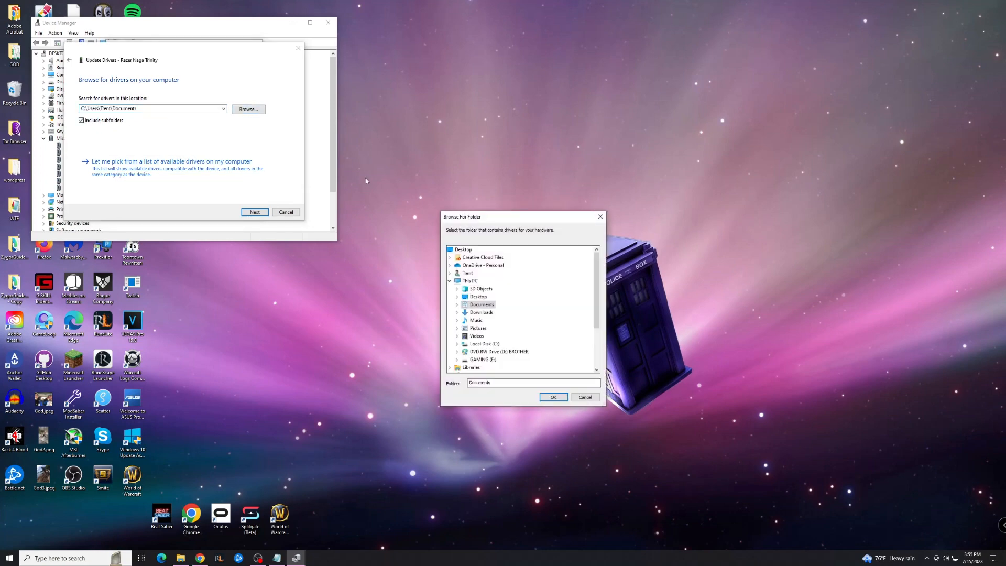
click(553, 397)
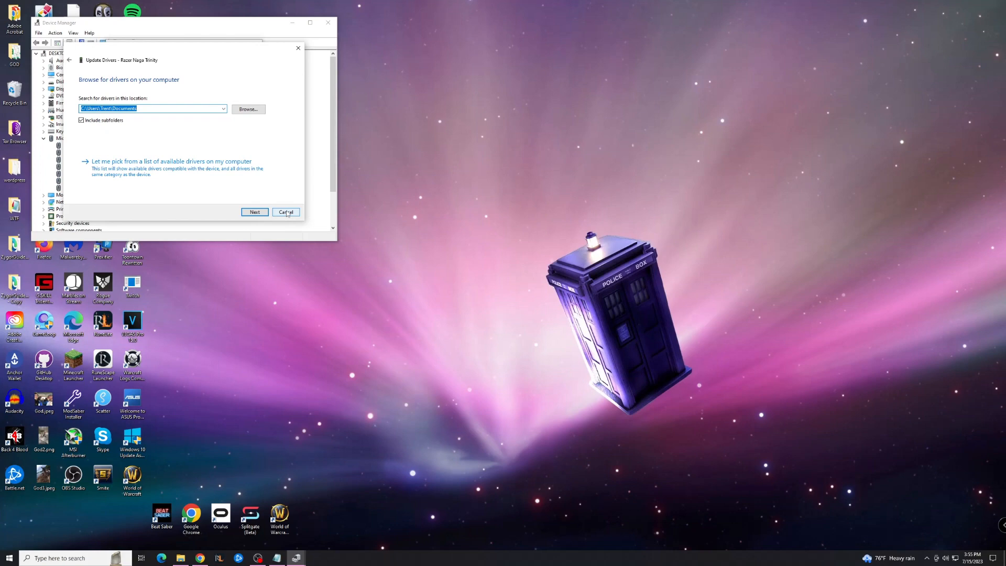
click(285, 211)
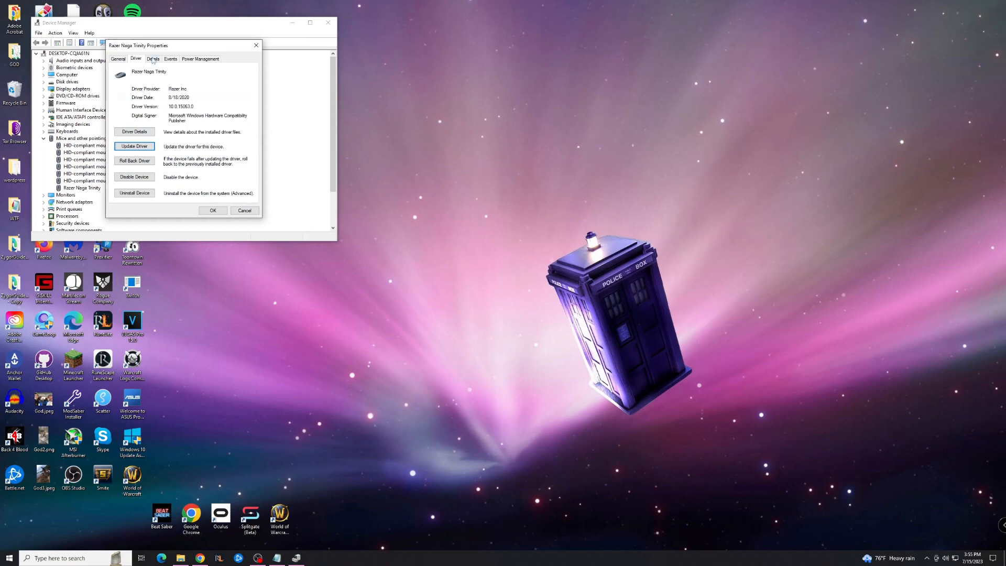
Select the second hardware ID HID\VID_1532&PID_0067&MI_00 on the Details tab and copy it to Notepad
click(152, 59)
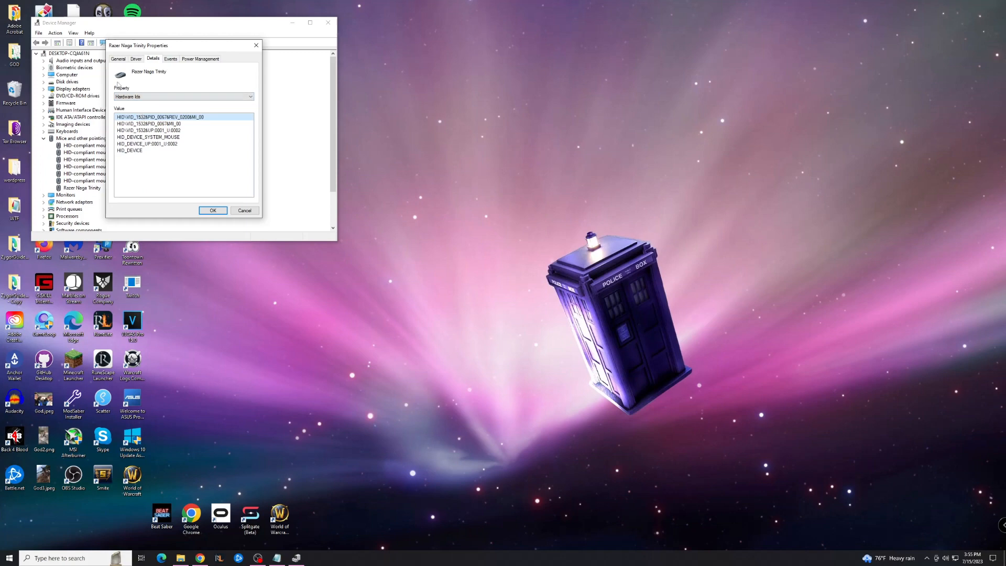
mouse_move(160, 122)
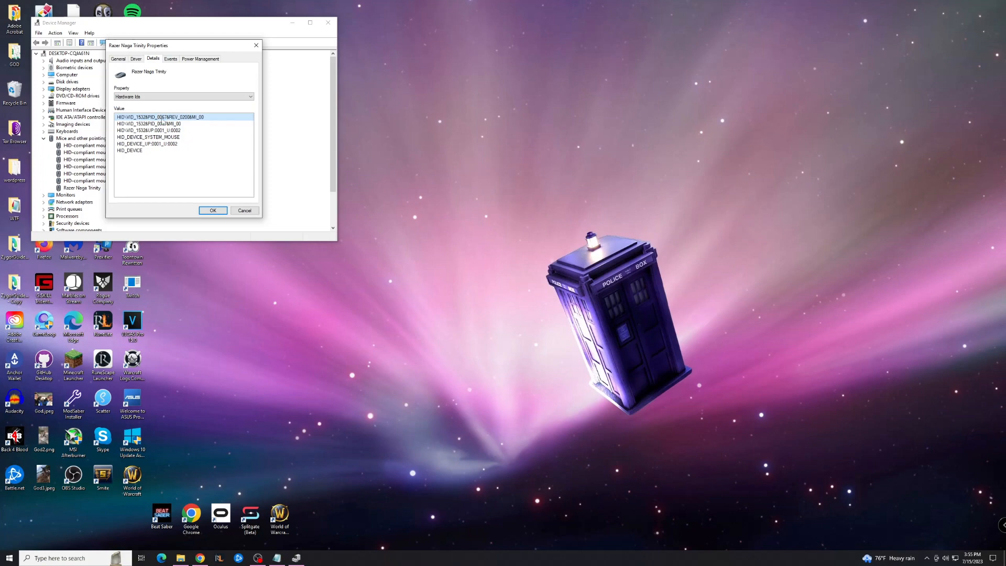
click(160, 123)
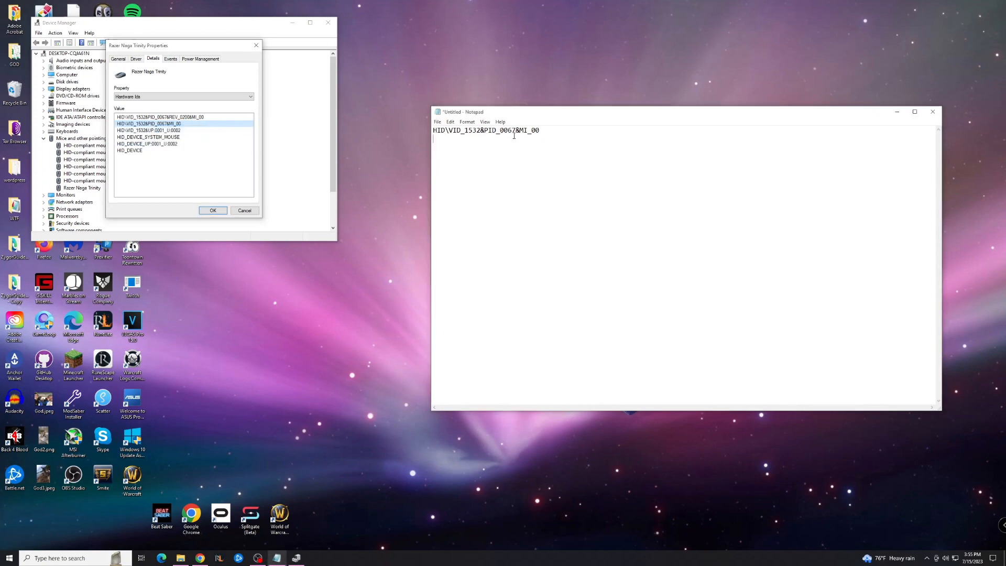
drag(475, 130, 540, 130)
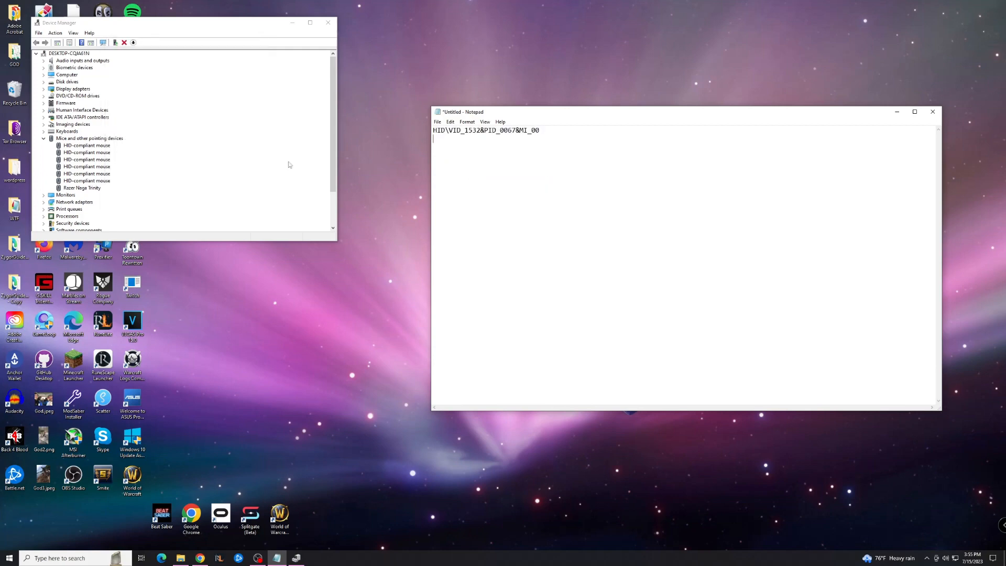
Close the Device Manager window, keeping the Notepad note with the hardware ID
click(328, 23)
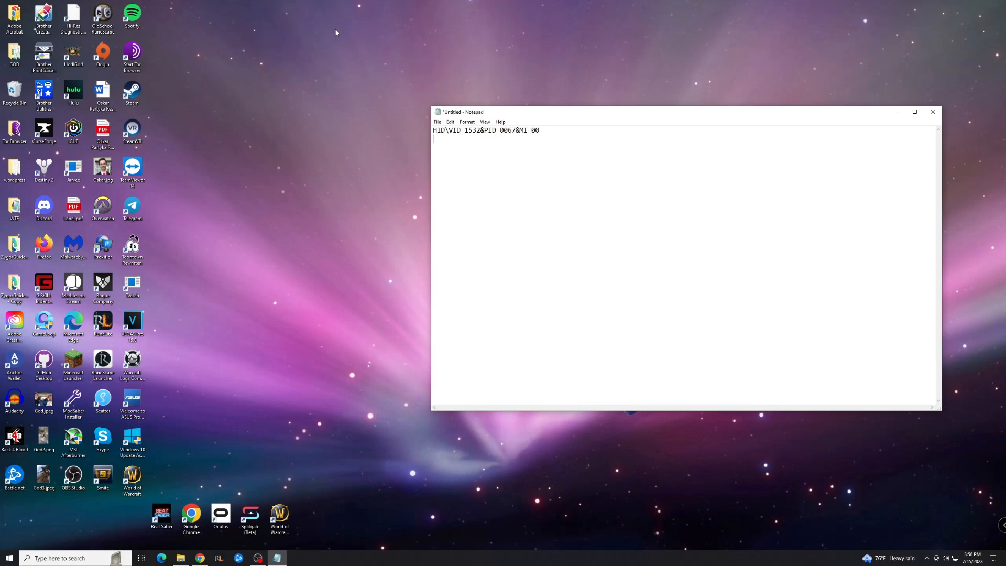
Search Start for 'edit group policy' and open the Local Group Policy Editor
click(9, 557)
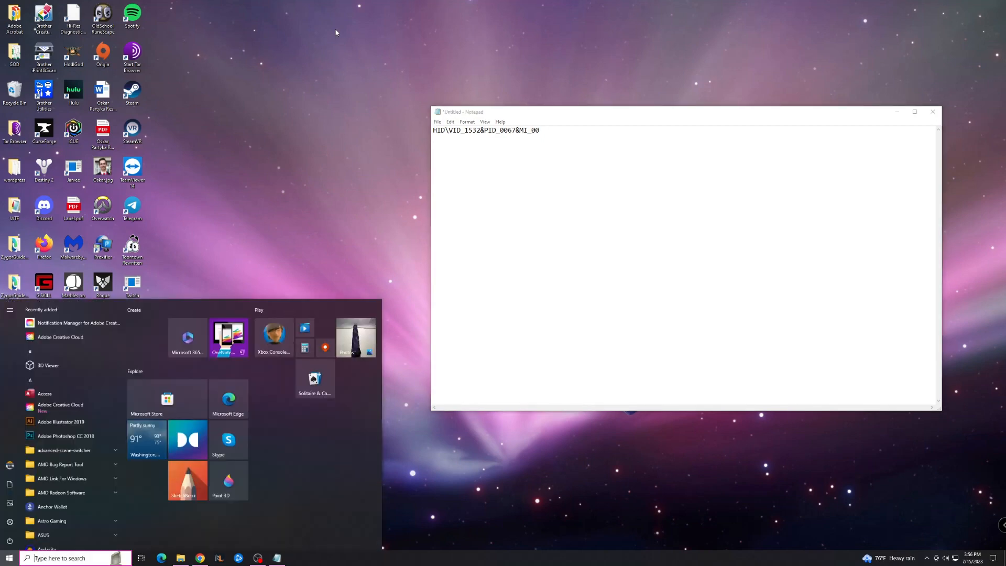
text(edit)
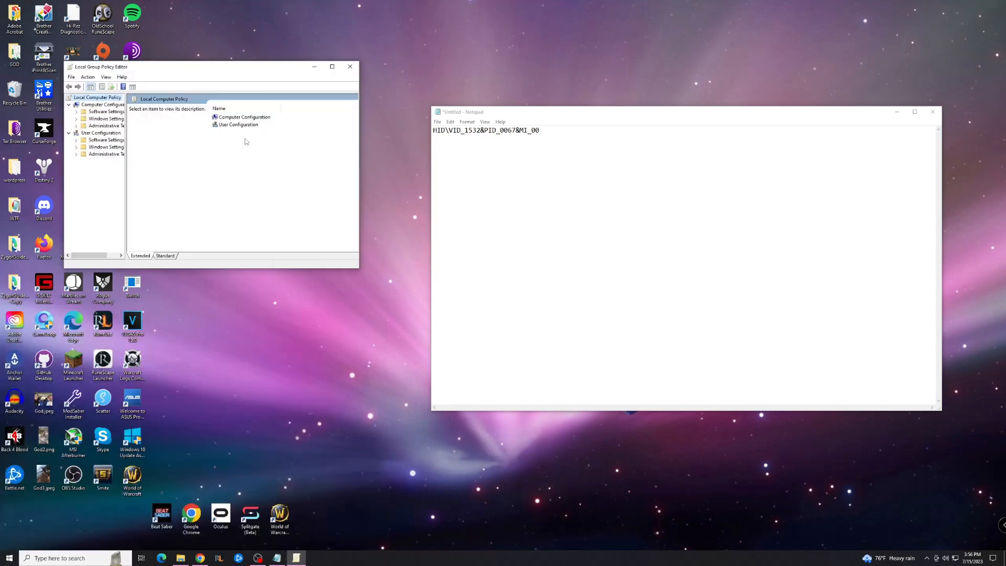
drag(100, 66, 156, 67)
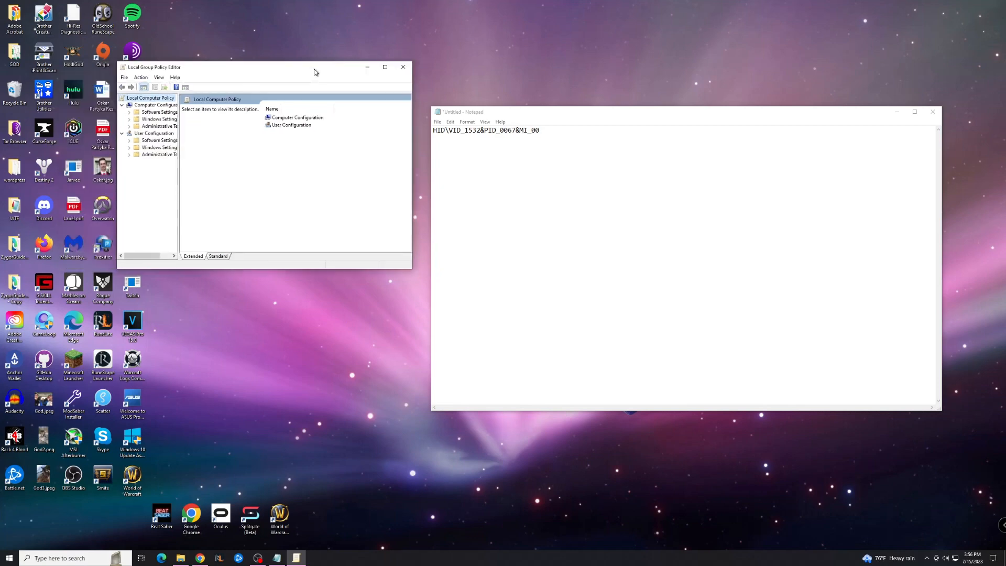
Navigate to Administrative Templates > System > Device Installation > Device Installation Restrictions and select the device-ID policy
click(156, 105)
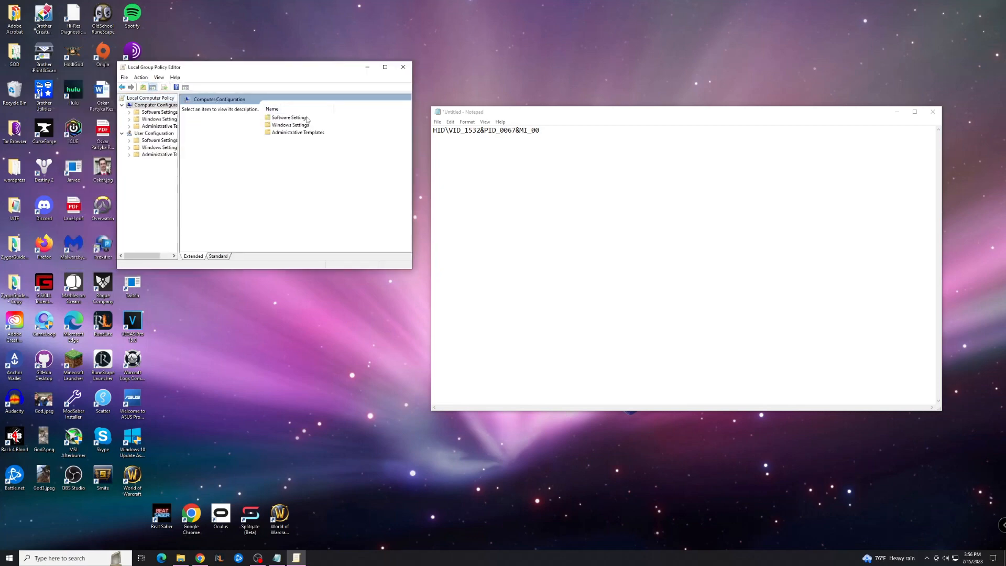
click(160, 126)
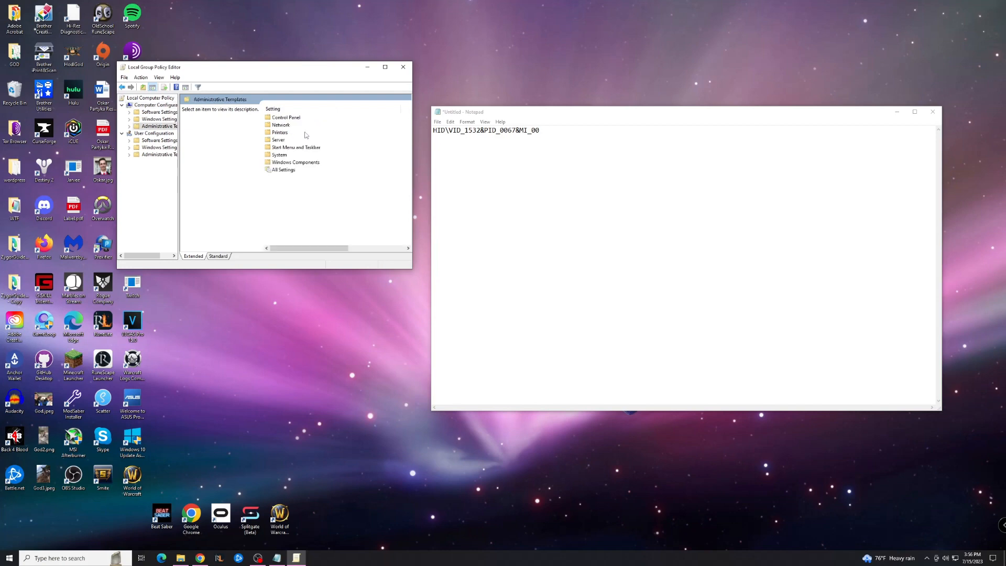
mouse_move(284, 157)
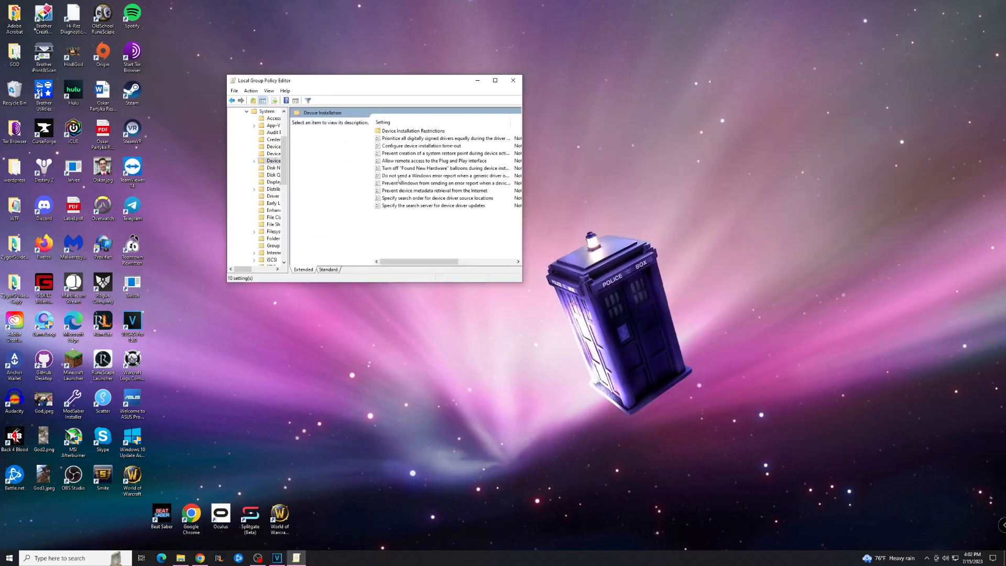
click(277, 167)
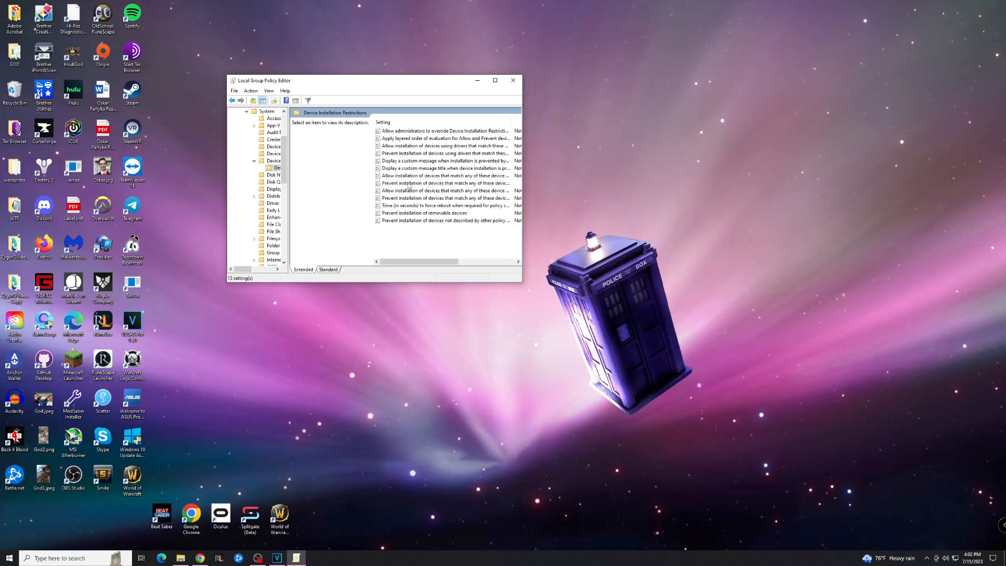
click(446, 183)
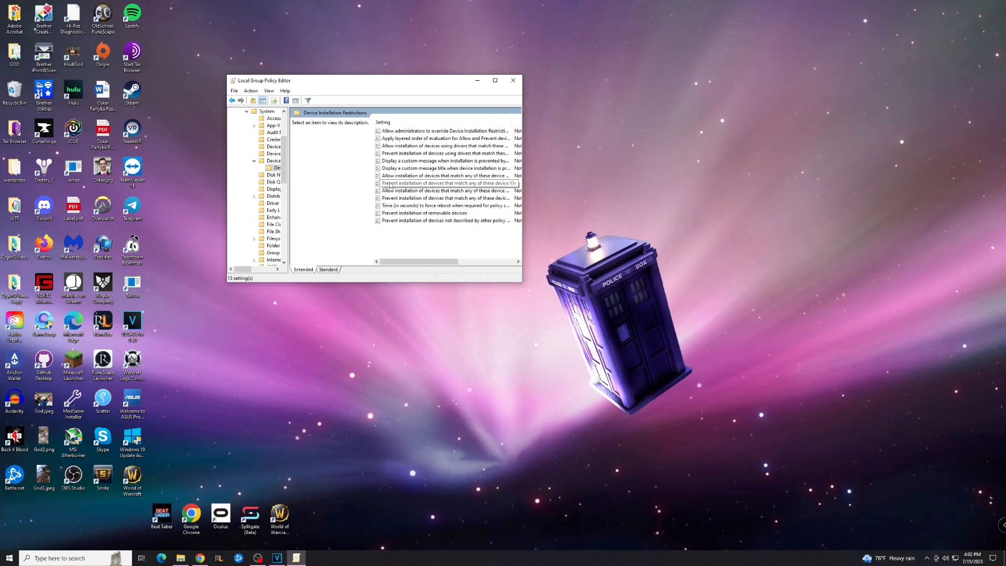
Set 'Prevent installation of devices that match any of these device IDs' to Enabled, applying to installed devices
double_click(448, 182)
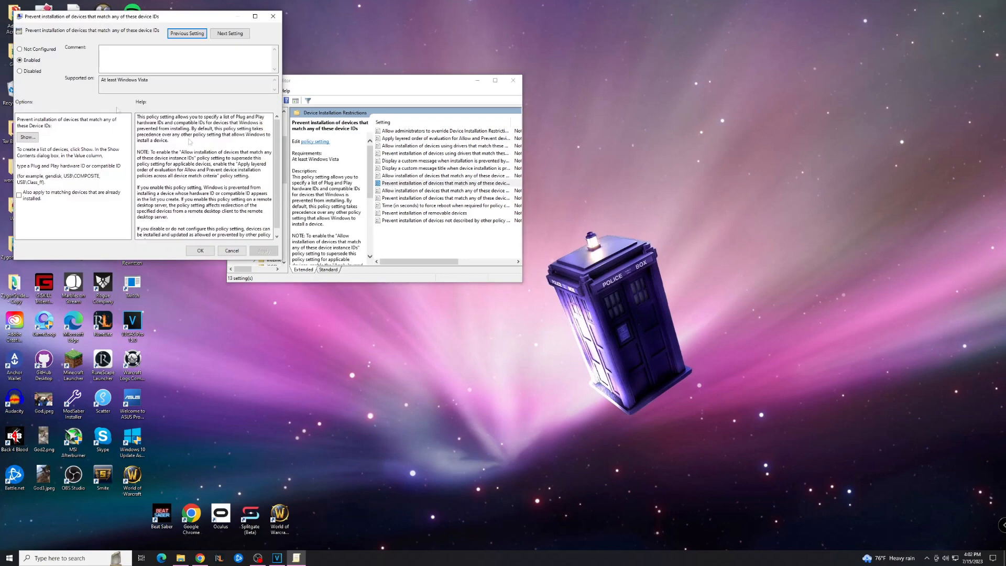
click(20, 48)
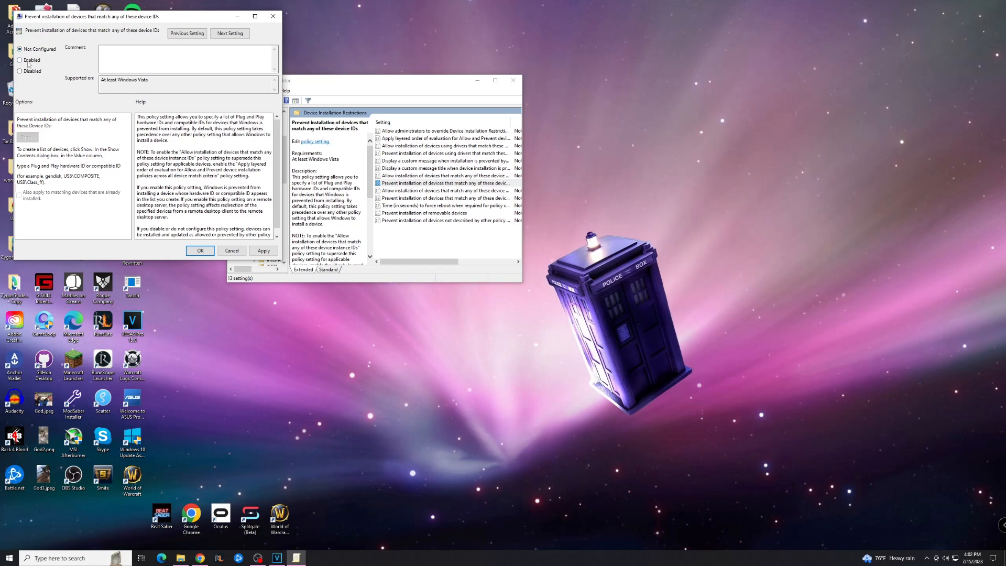
click(19, 60)
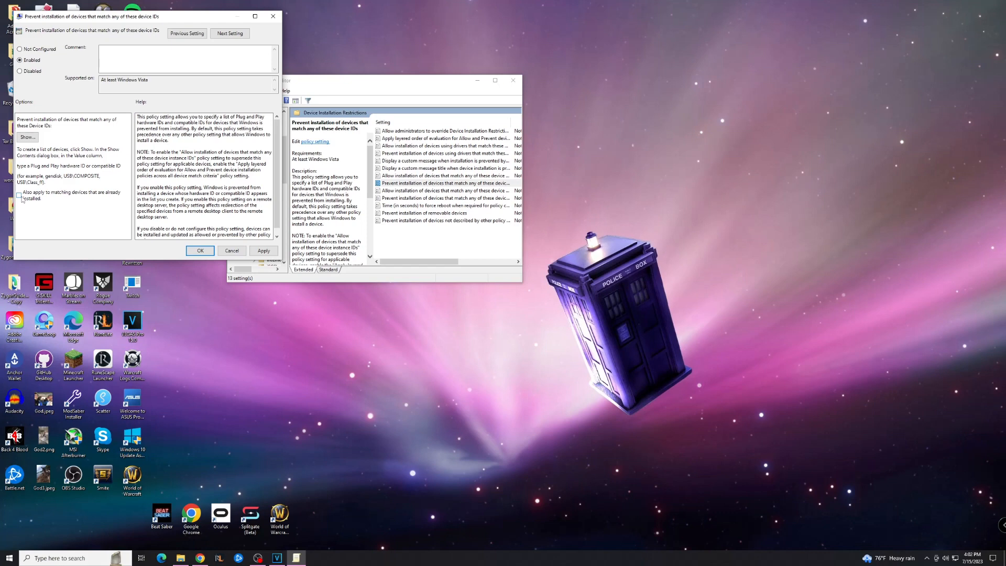
click(19, 195)
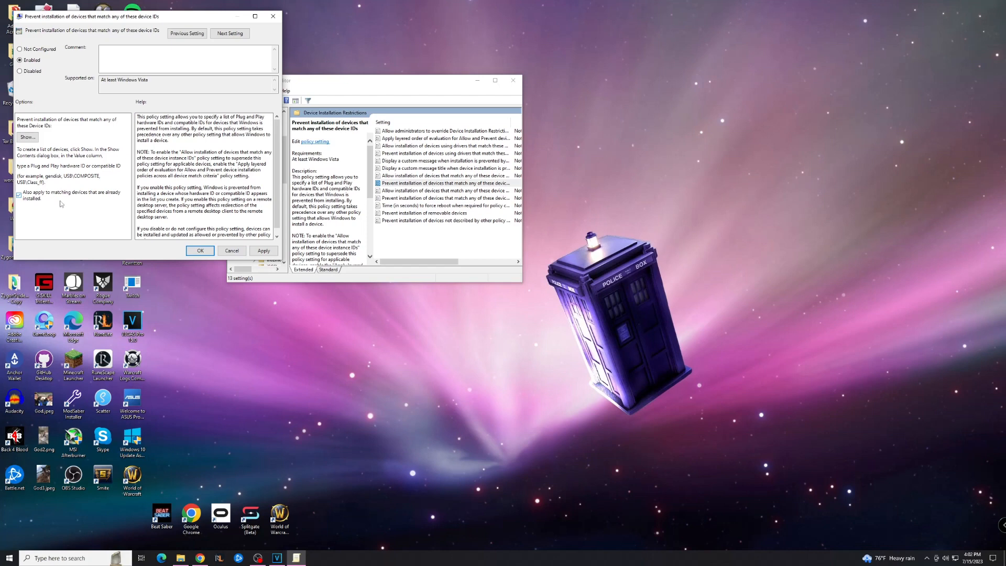
mouse_move(58, 203)
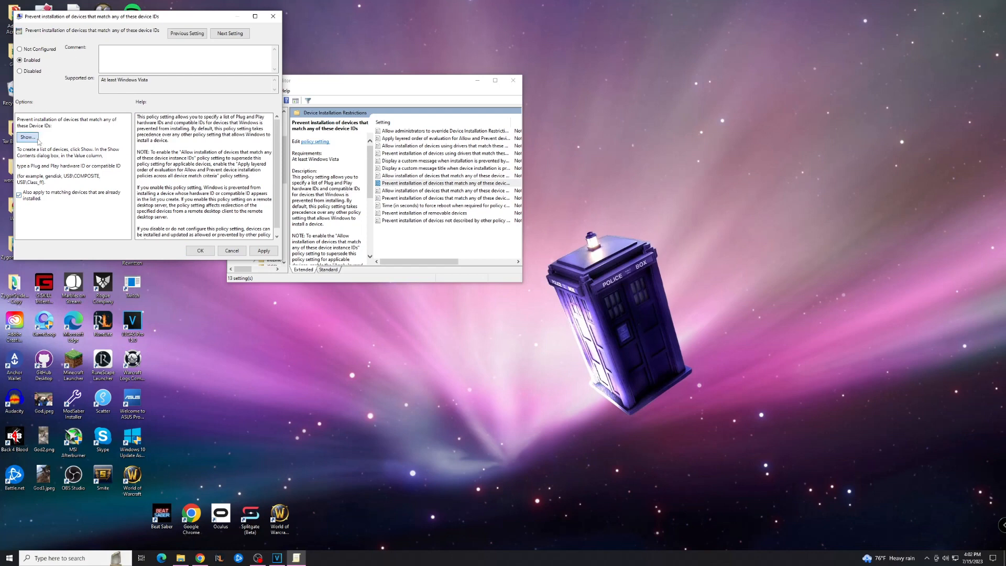
Paste HID\VID_1532&PID_0067&MI_00 into the Show list of device IDs and confirm the policy
click(27, 137)
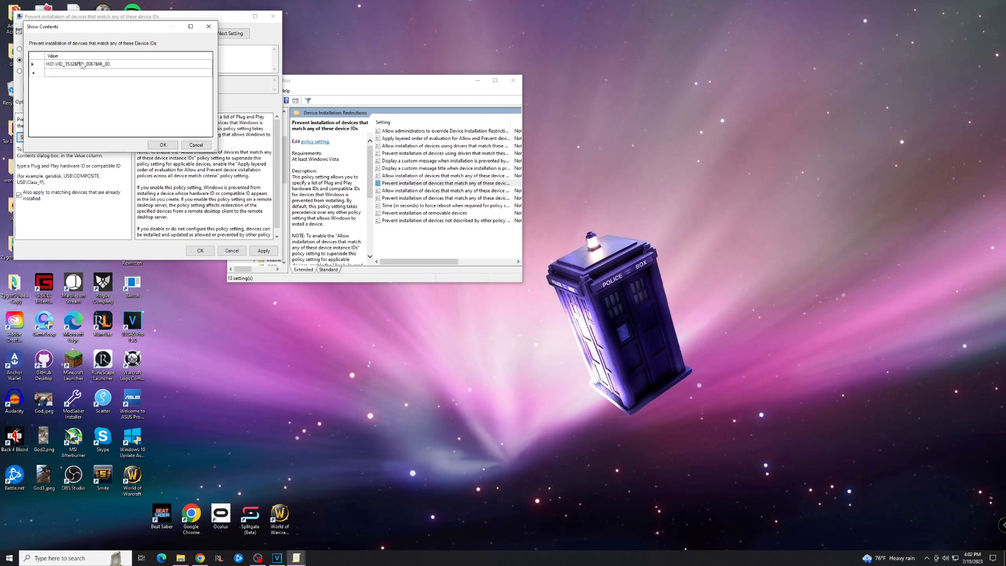
right_click(77, 64)
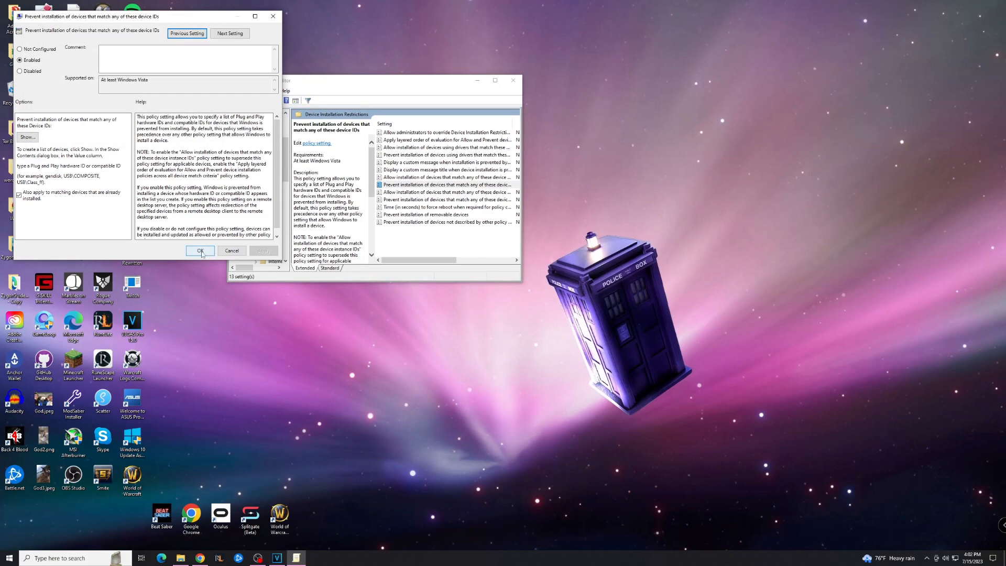
click(201, 250)
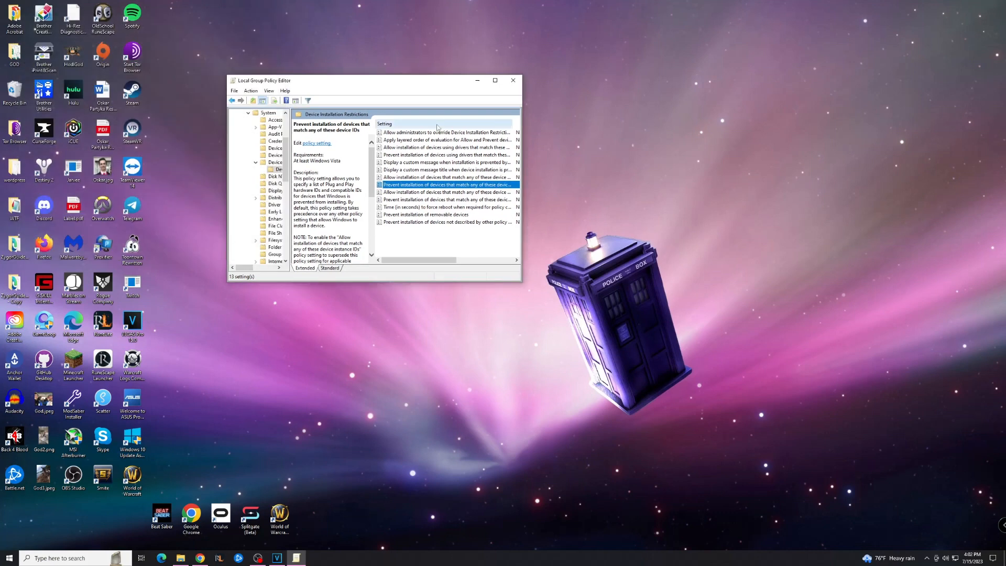